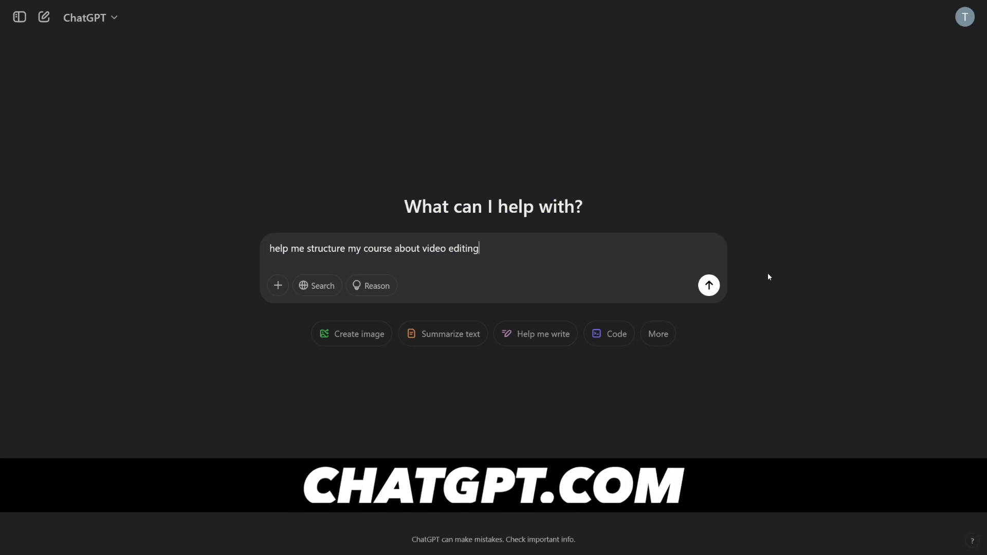
Step: Submit the prompt "help me structure my course about video editing" to ChatGPT
left_click(708, 285)
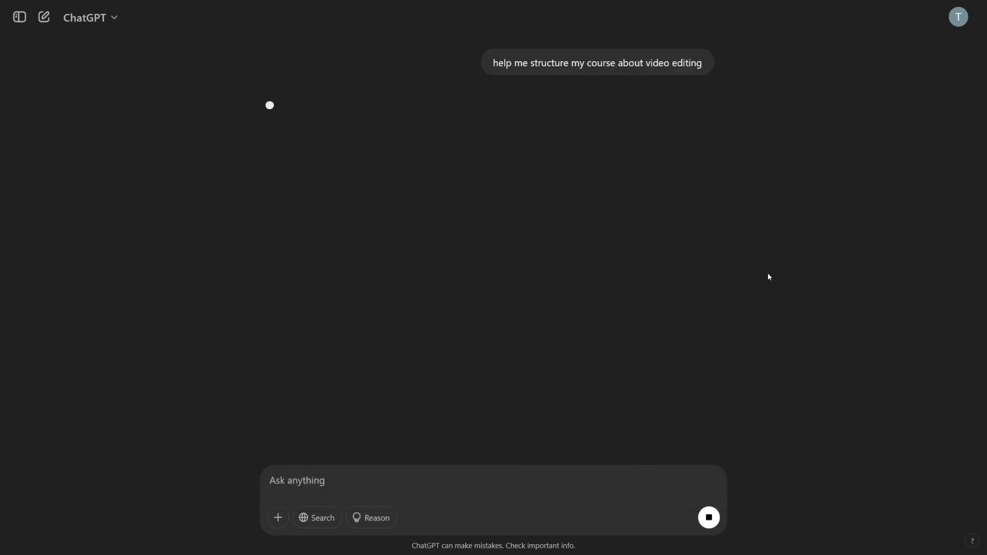